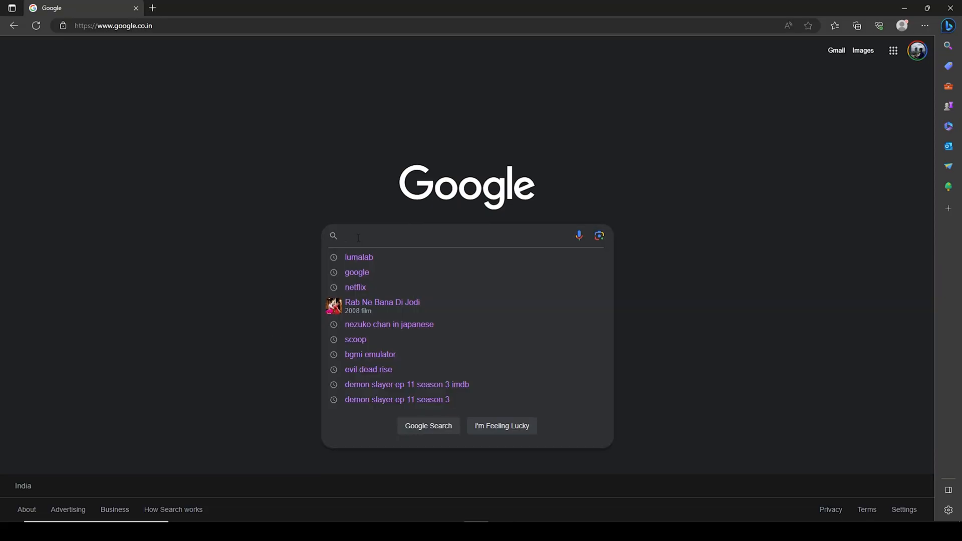
Search Google for 'lumalab', open the Luma AI site, and scroll to its 3D capture section
type("lumalab")
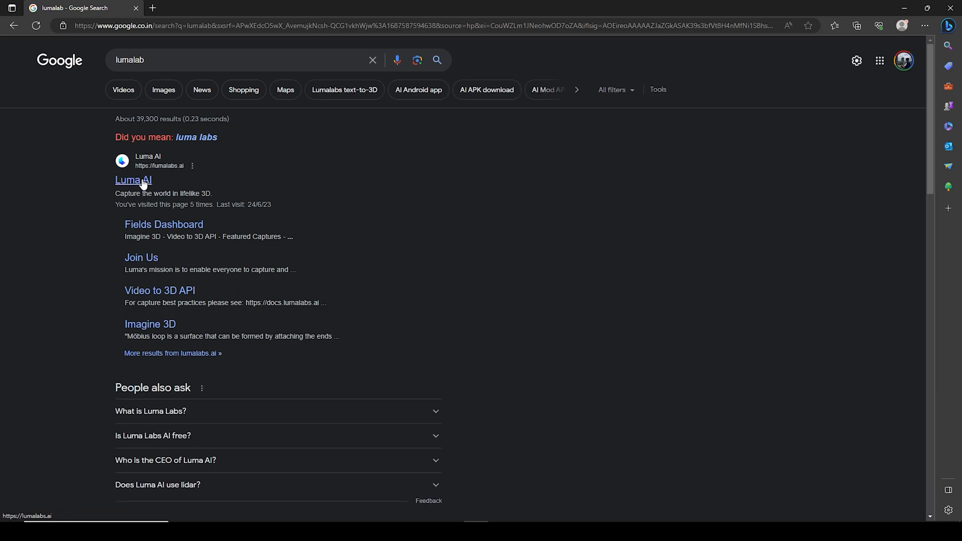
left_click(133, 180)
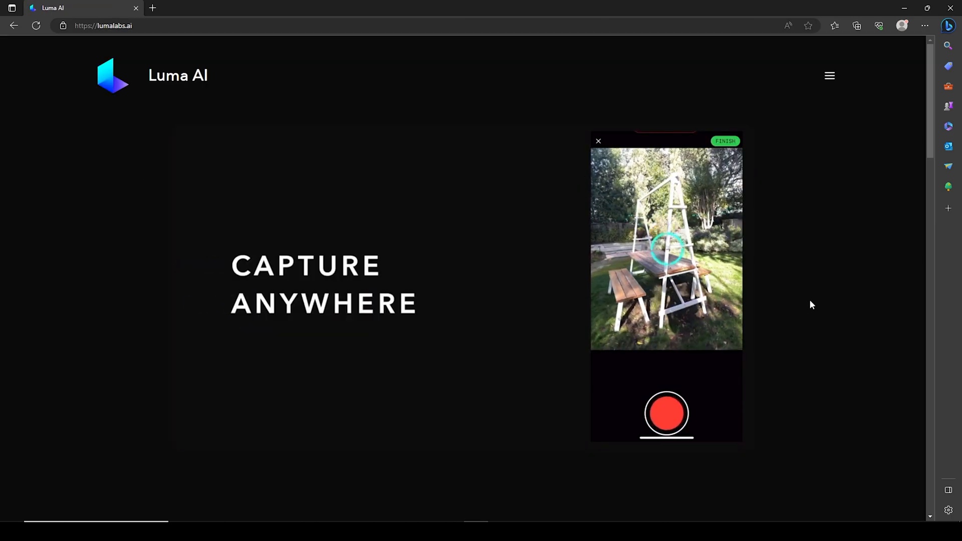
scroll("down", 3)
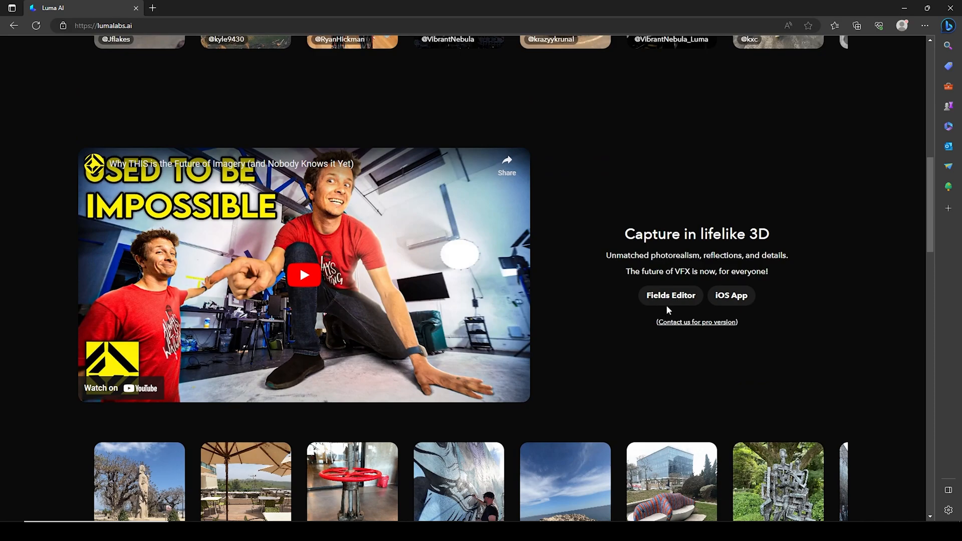
mouse_move(731, 300)
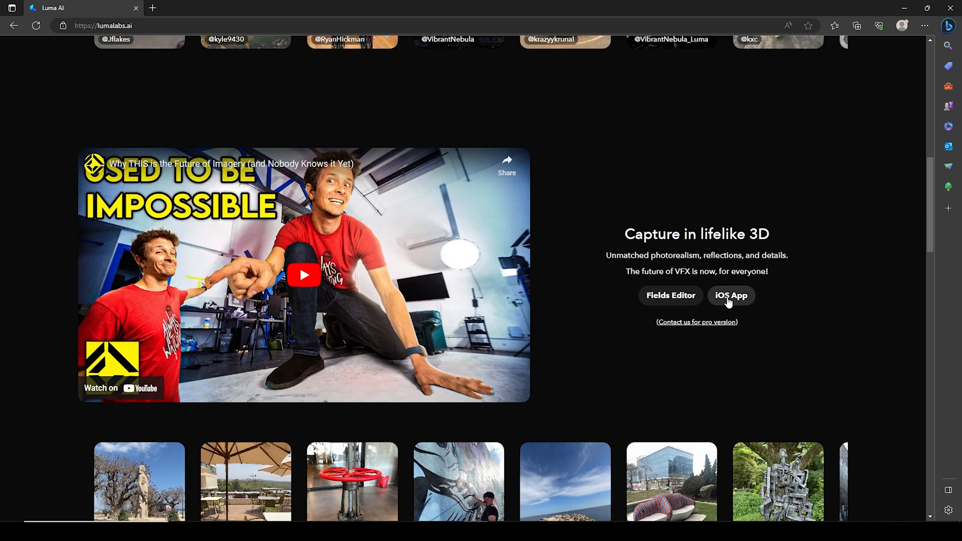
Open the Fields Dashboard in a new tab and sign in with a Google account
left_click(670, 295)
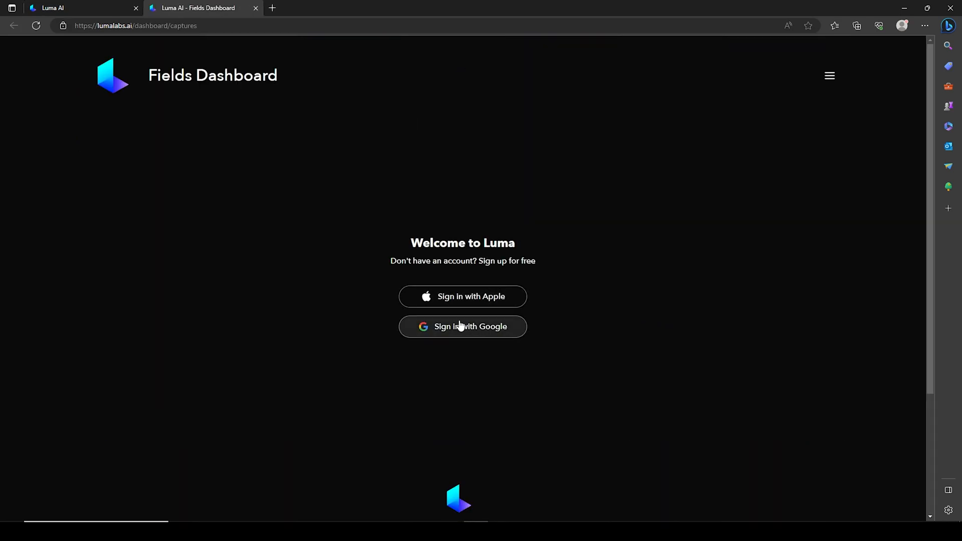
left_click(463, 326)
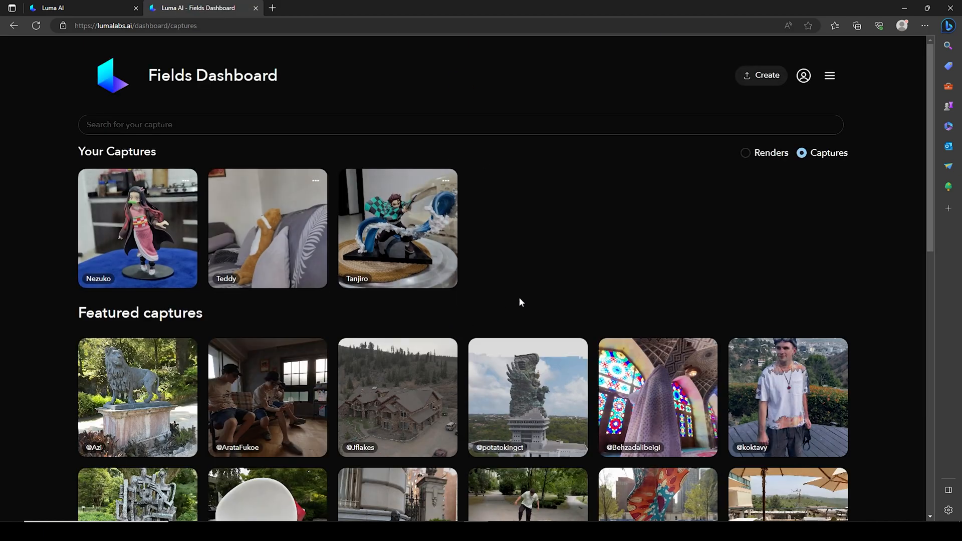
mouse_move(760, 75)
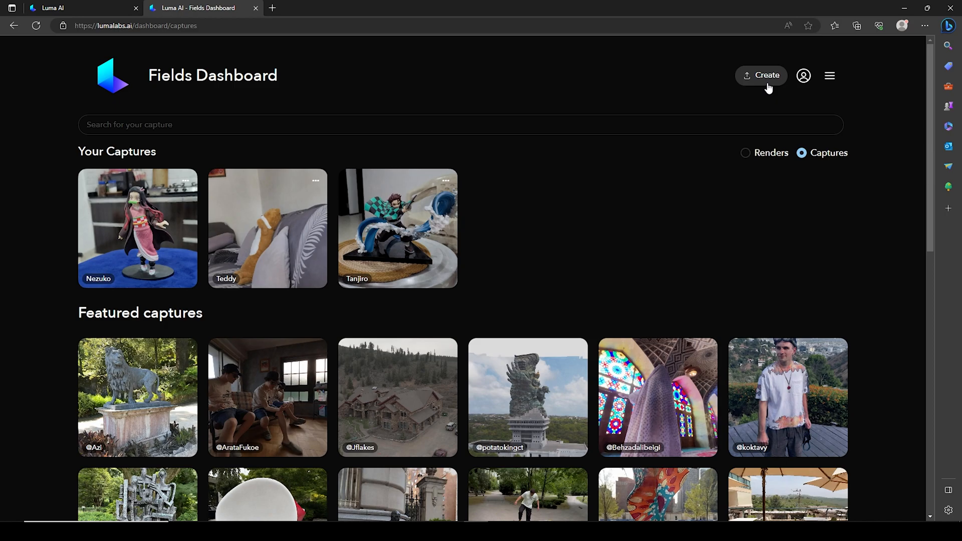
Upload 20230623_214251.mp4 as a new private capture titled '3D tutorial'
left_click(761, 75)
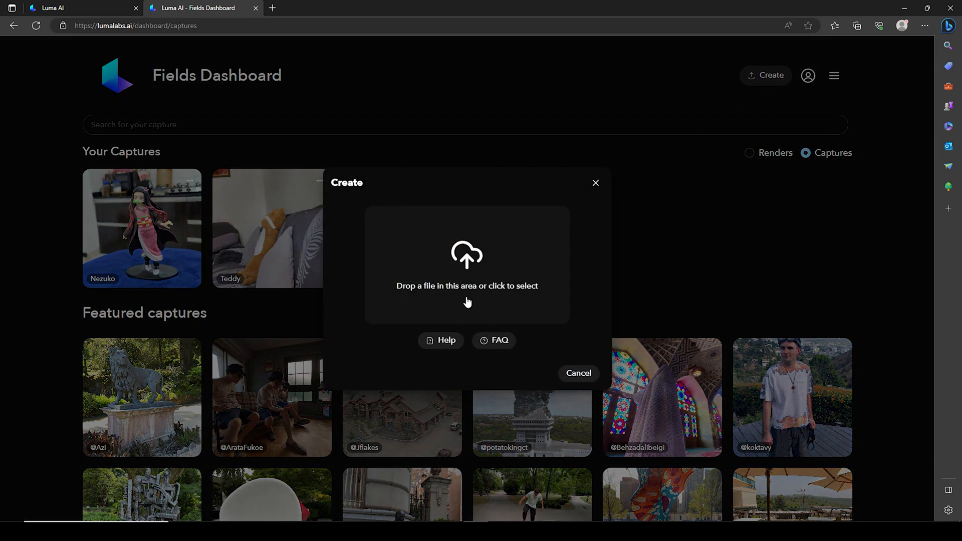
left_click(467, 265)
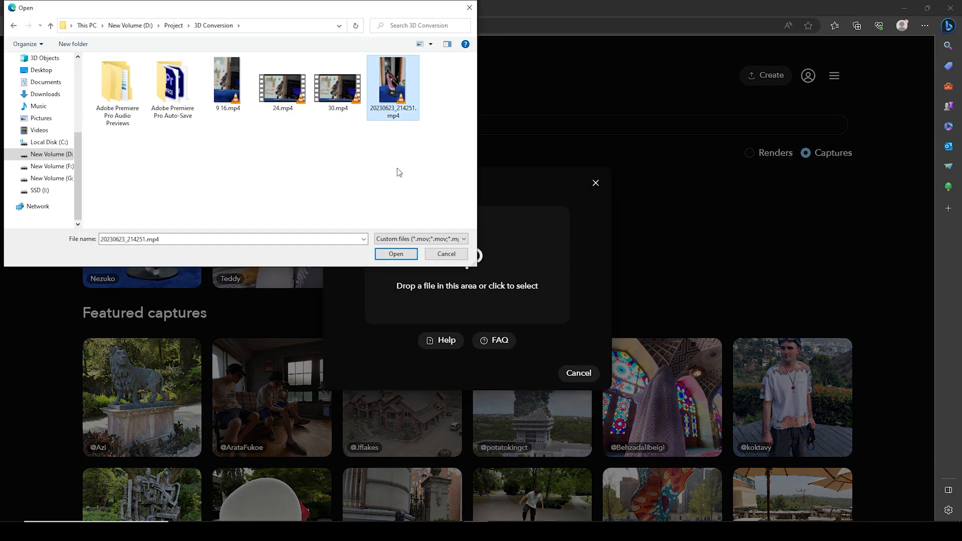
left_click(396, 255)
type("3D tutorial")
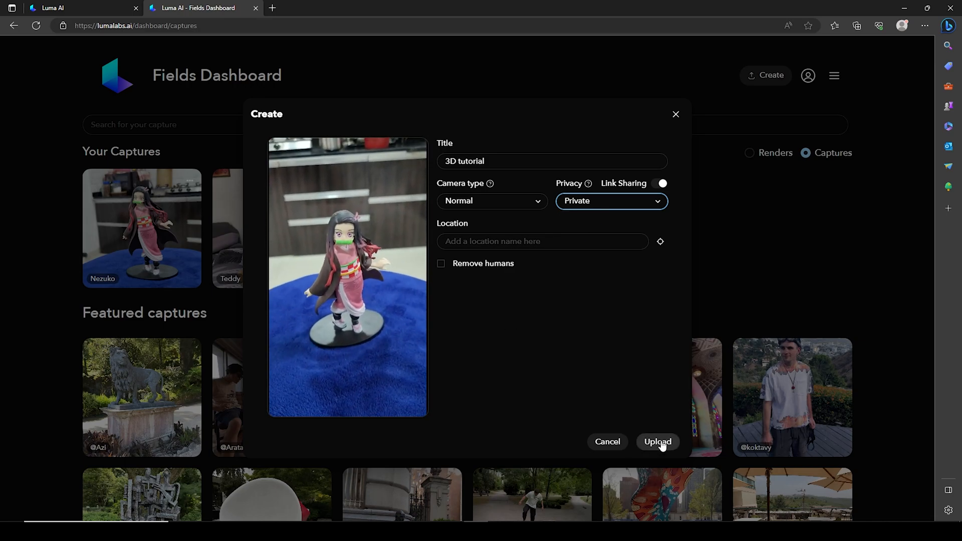
left_click(657, 443)
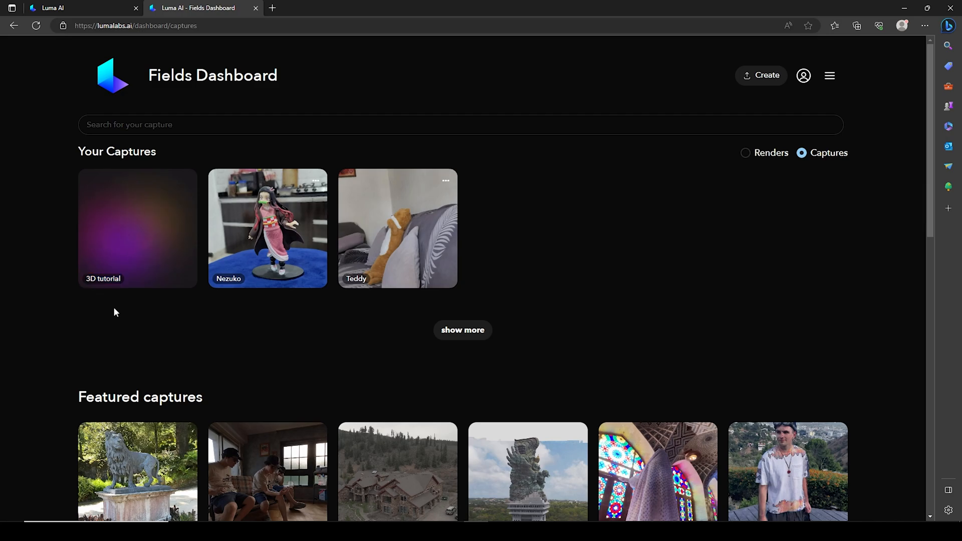
left_click(761, 75)
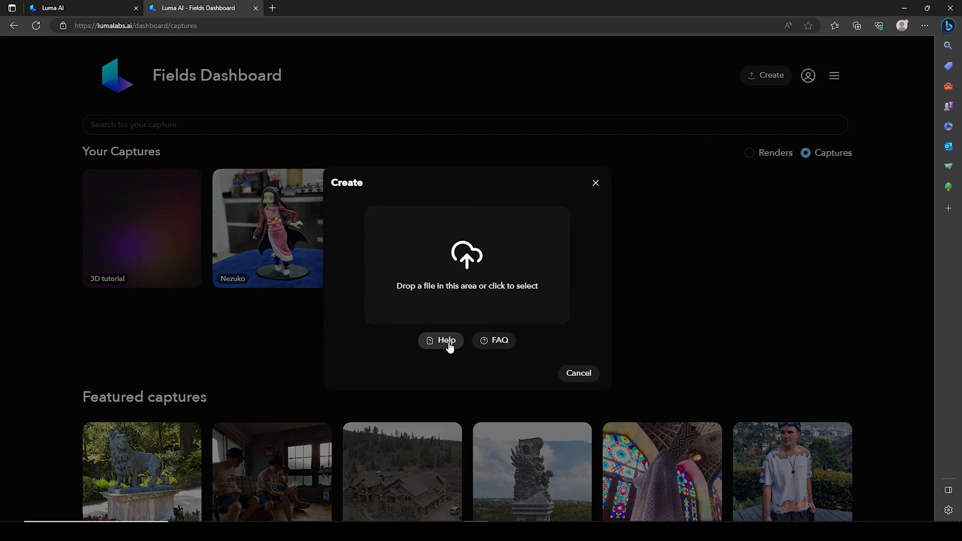
left_click(441, 341)
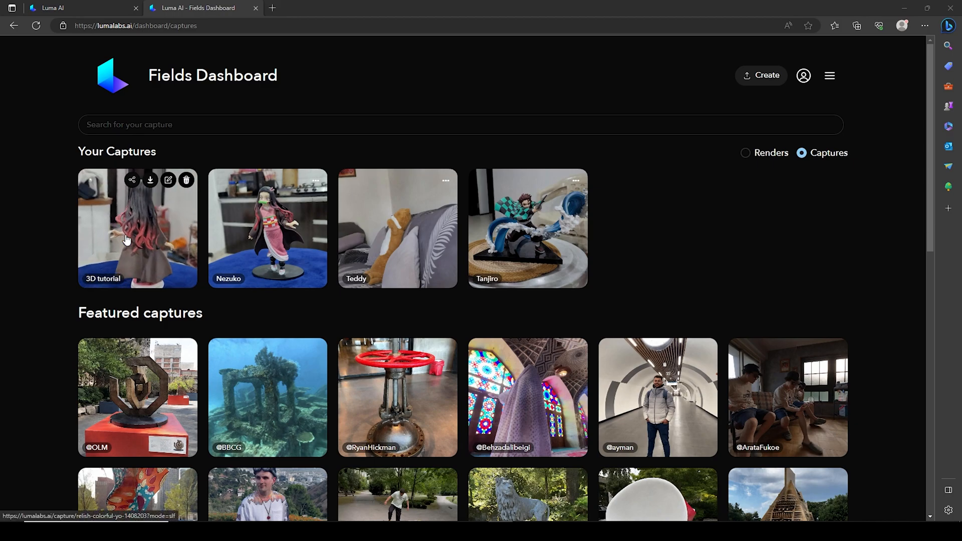
Open the '3D tutorial' capture, orbit to the figurine's front, and show the full room
left_click(137, 229)
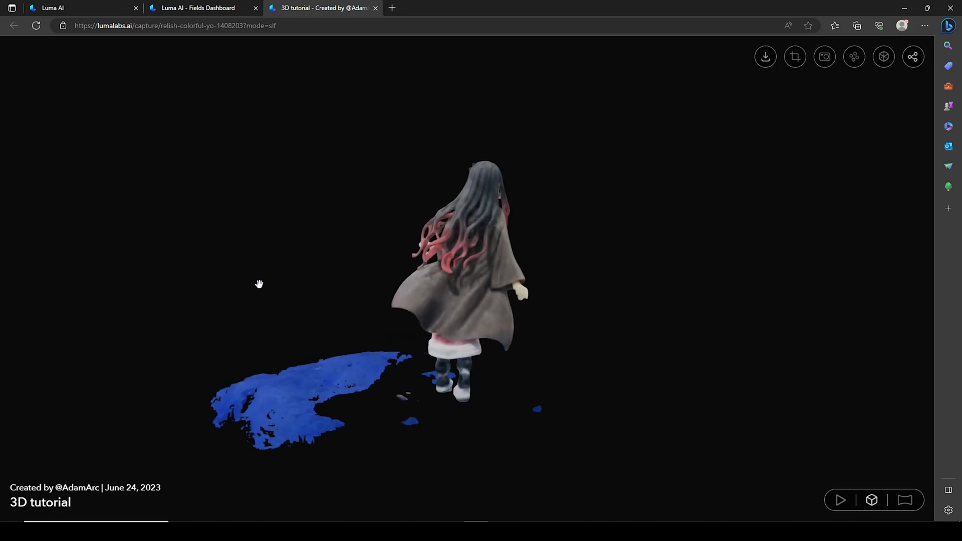
left_click_drag(260, 283, 843, 109)
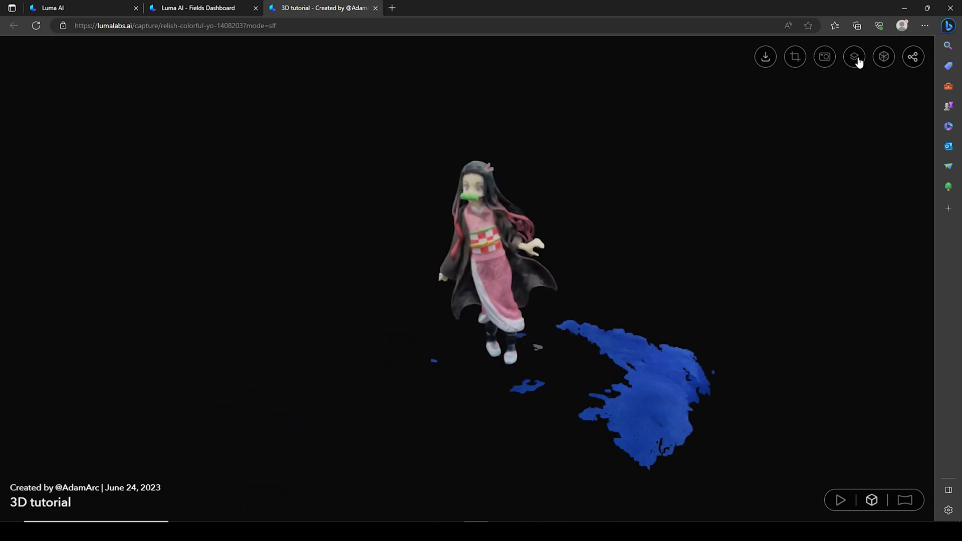
left_click(854, 57)
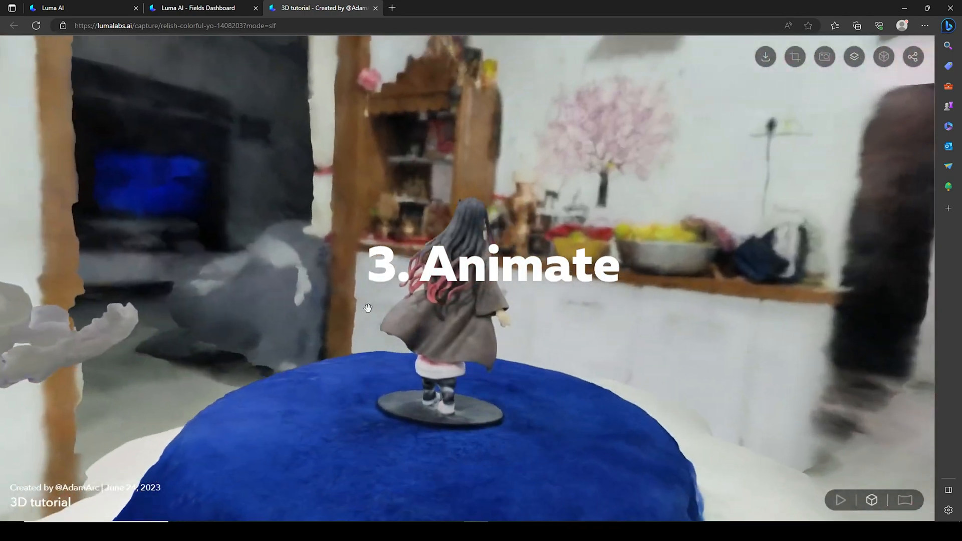
Preview the Oscillate and Orbit camera trajectories, then select the Custom trajectory
left_click(853, 57)
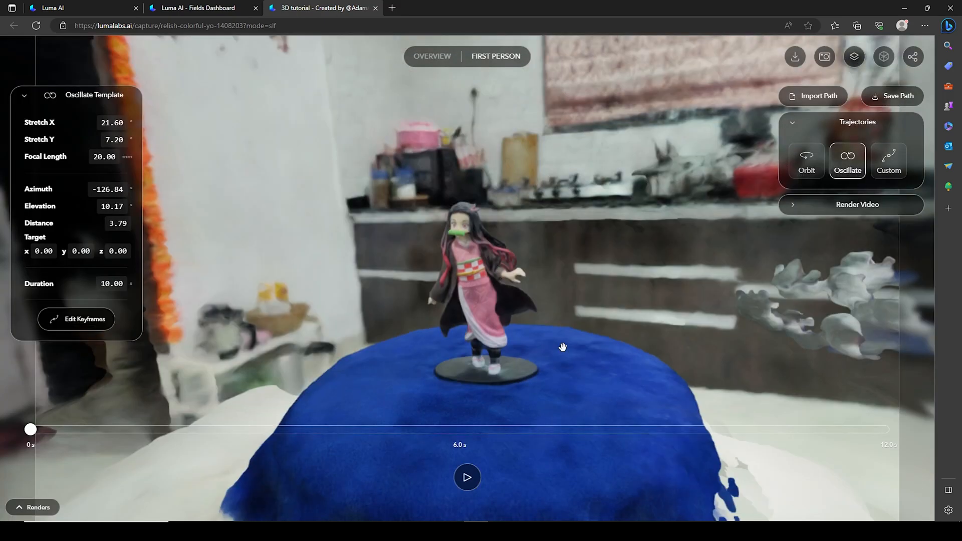
left_click(467, 478)
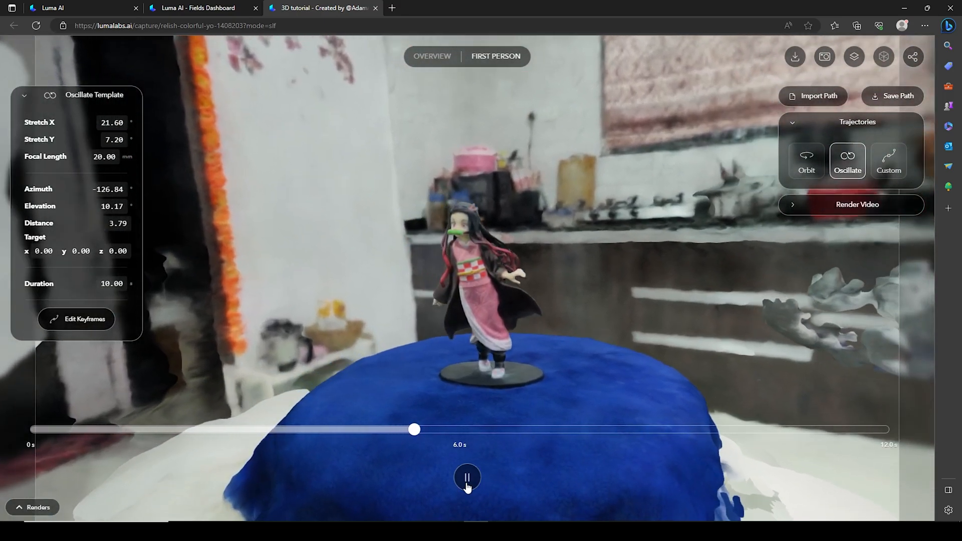
left_click(807, 160)
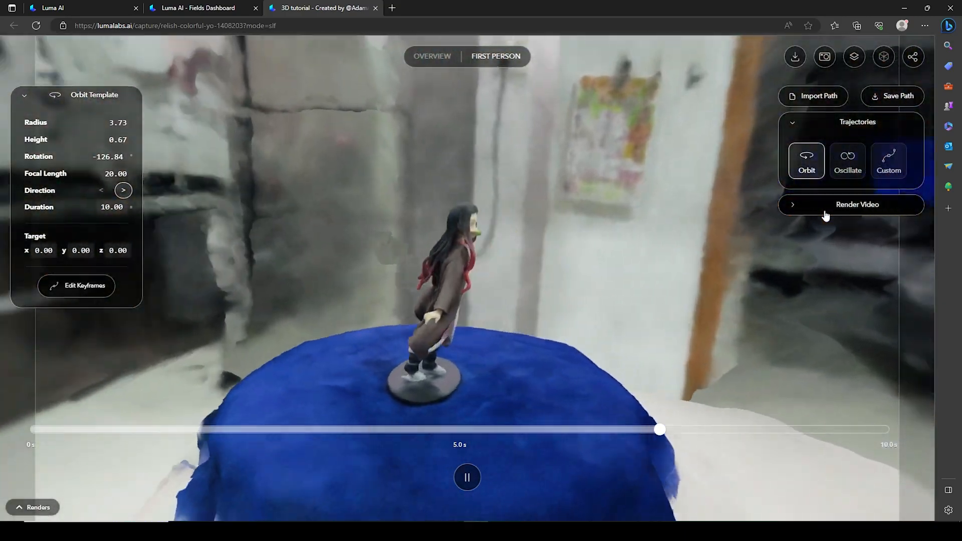
left_click(896, 161)
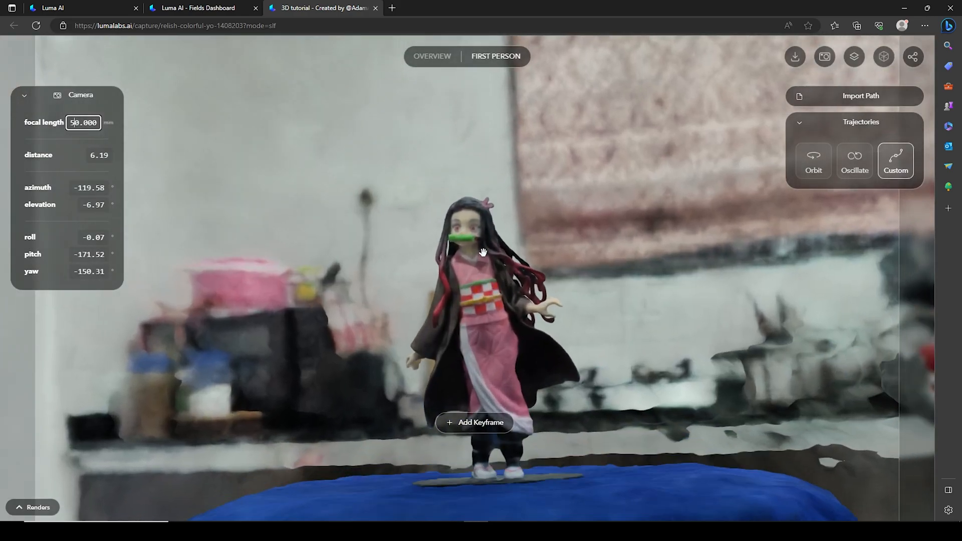
Orbit around the figurine and add keyframes, including a top-down close-up view
left_click_drag(484, 252, 575, 317)
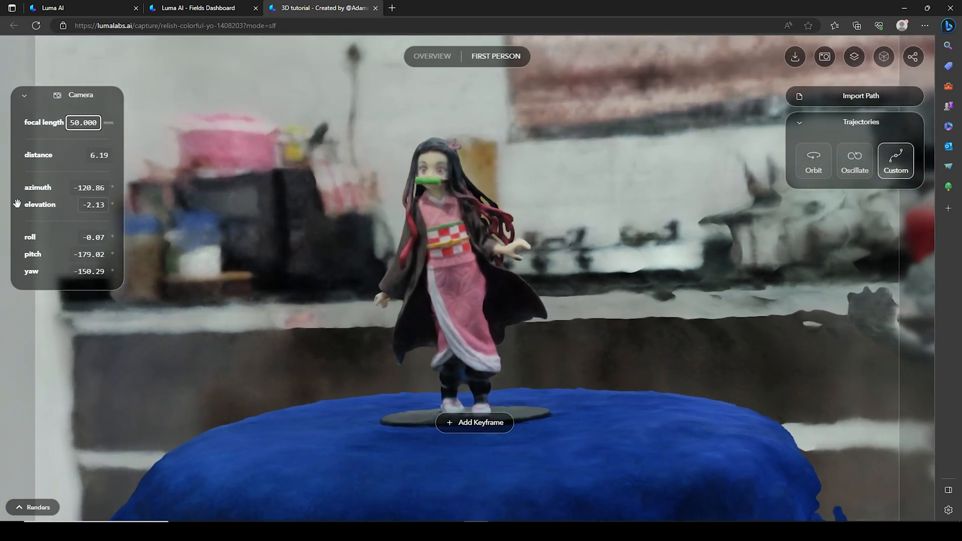
left_click_drag(478, 276, 479, 215)
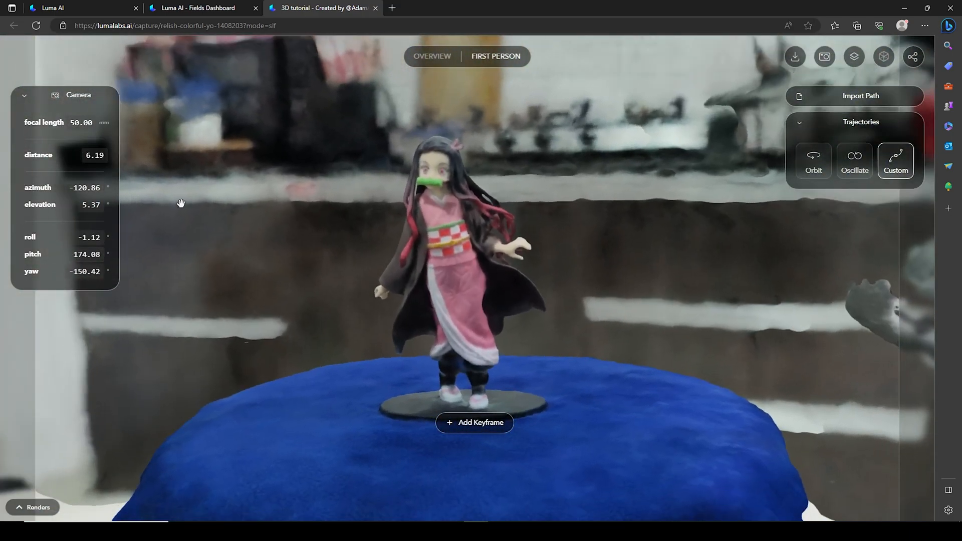
left_click_drag(181, 202, 470, 377)
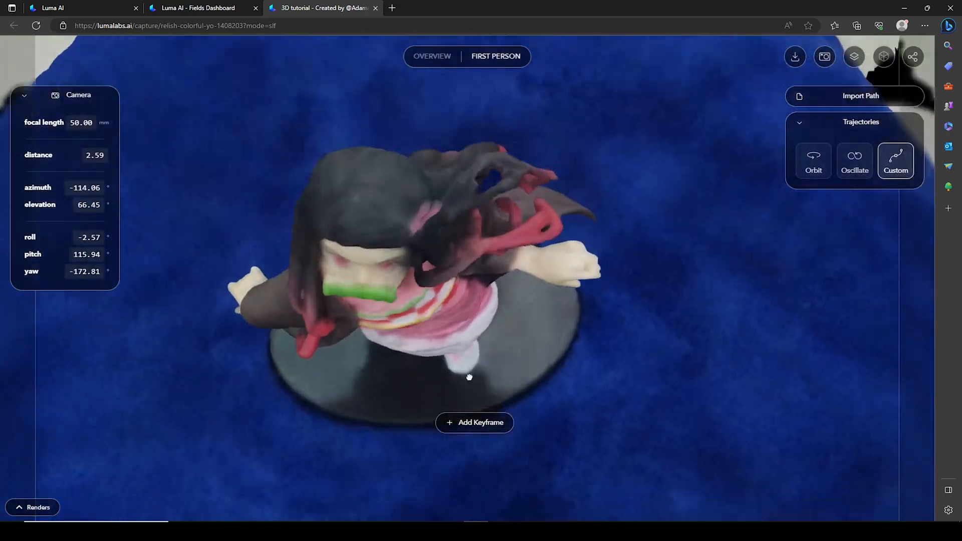
left_click_drag(470, 377, 462, 431)
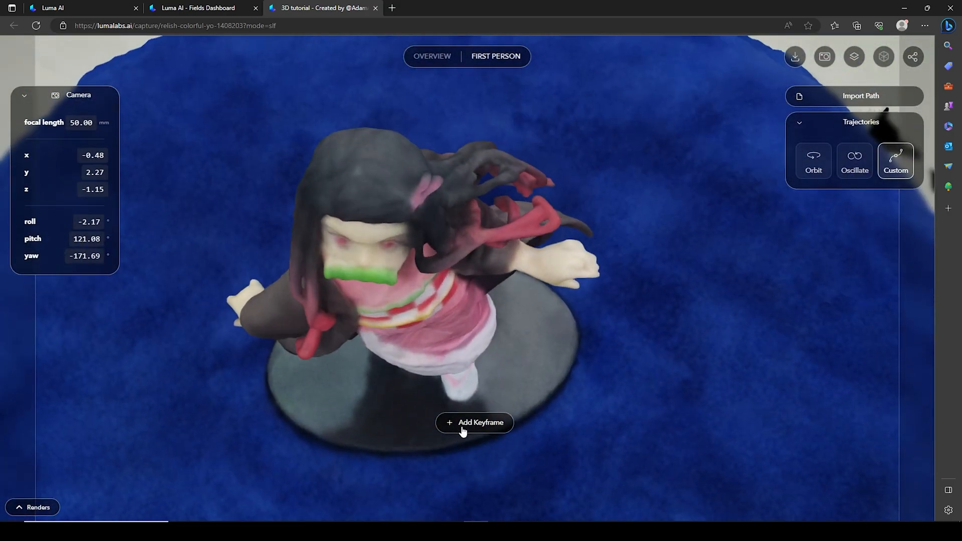
left_click(480, 423)
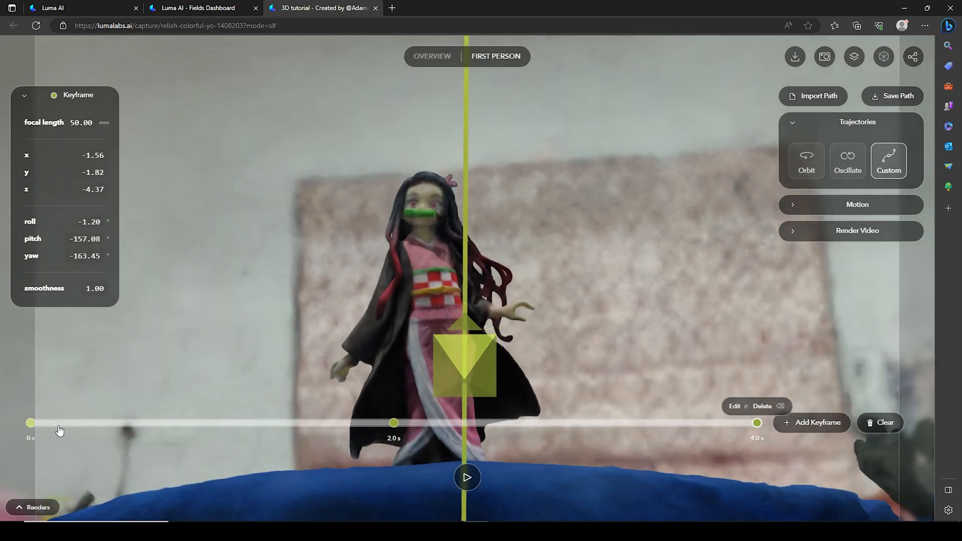
Extend the path to eight keyframes over 14.7 seconds and expand the Render Video settings
left_click(466, 478)
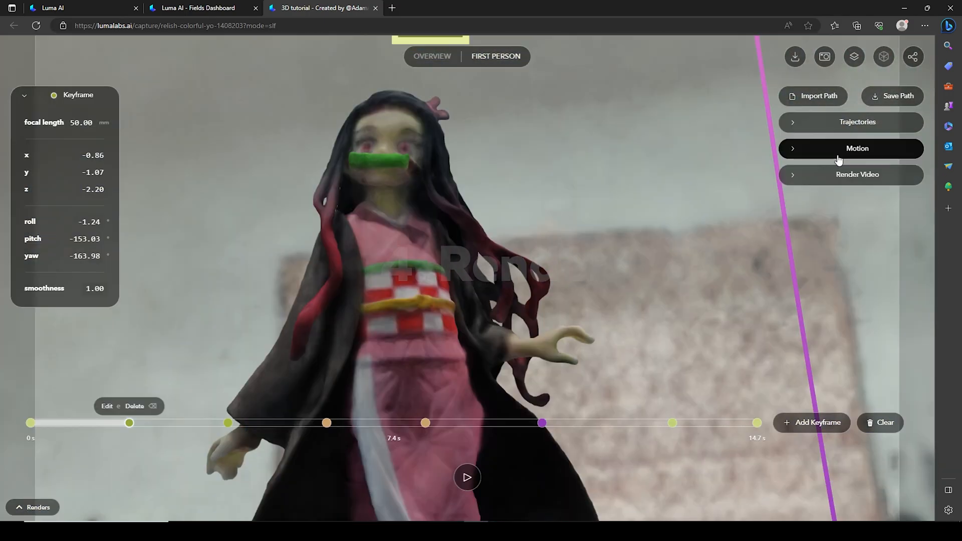
left_click(856, 175)
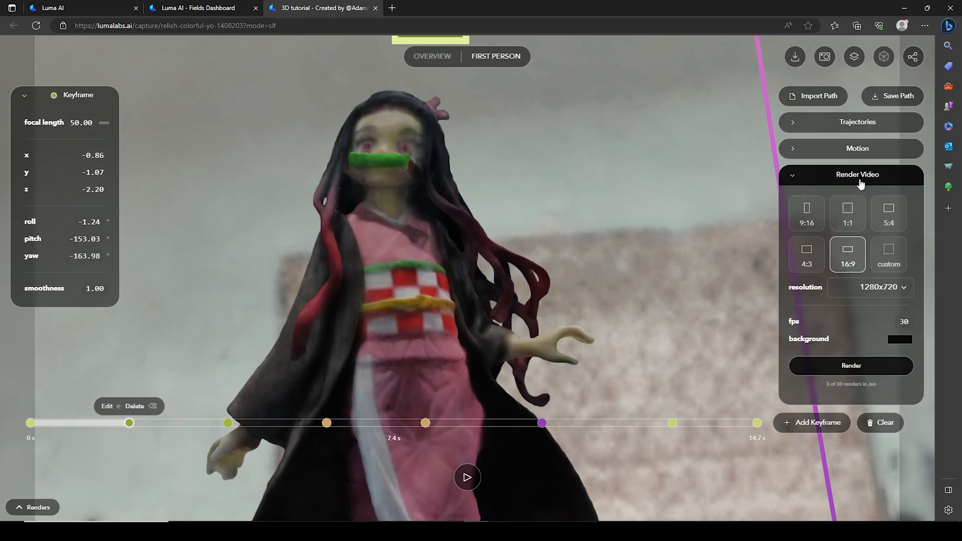
Render a 1:1 1080x1080, 24 fps video with a grey background and preview it
left_click(806, 214)
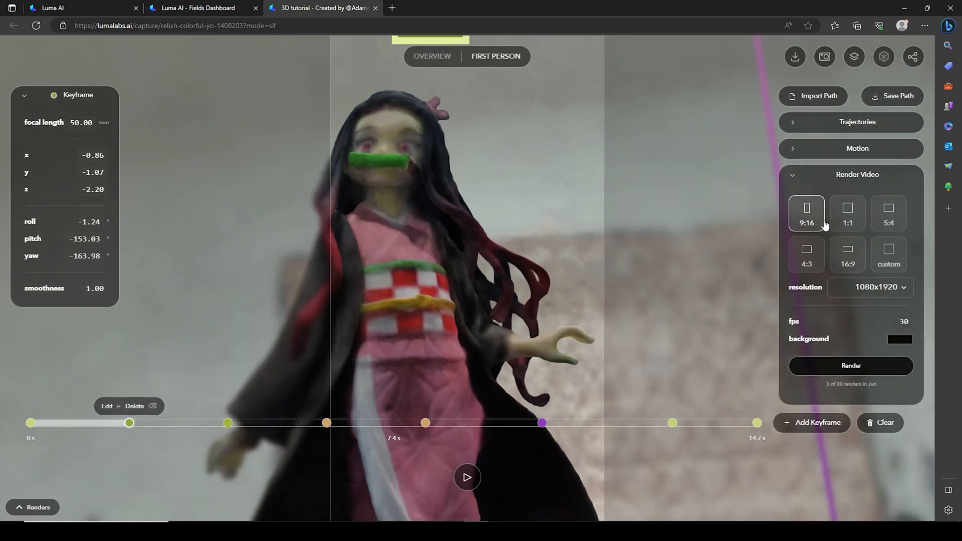
left_click(848, 213)
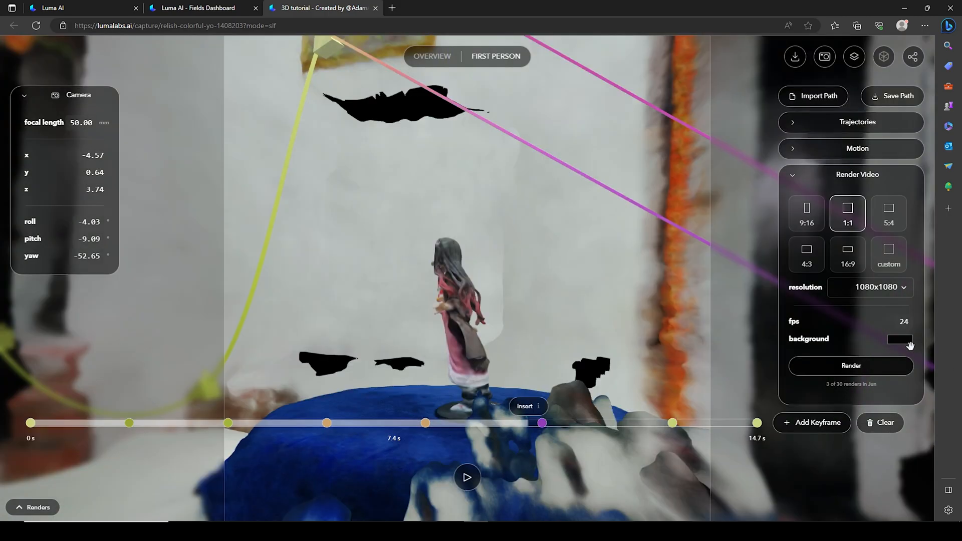
left_click(900, 339)
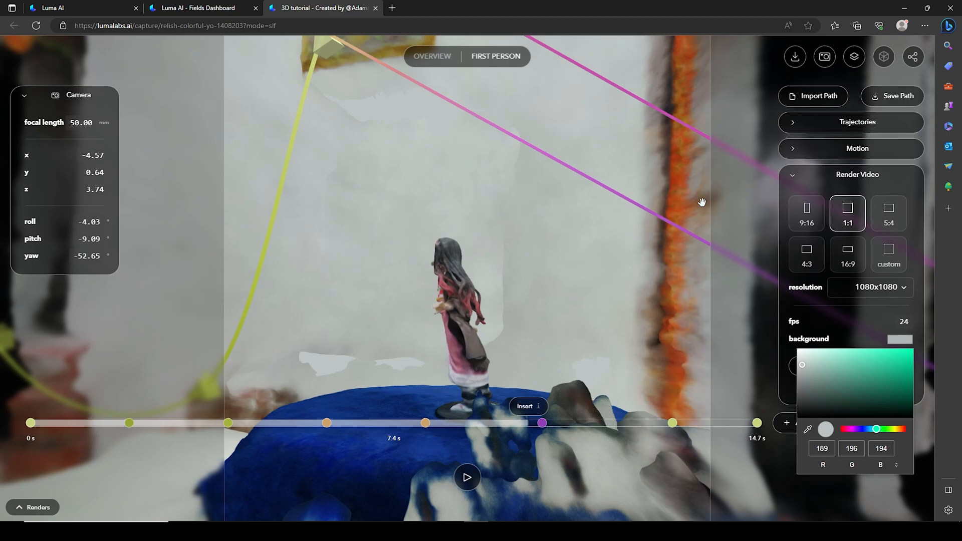
left_click(851, 366)
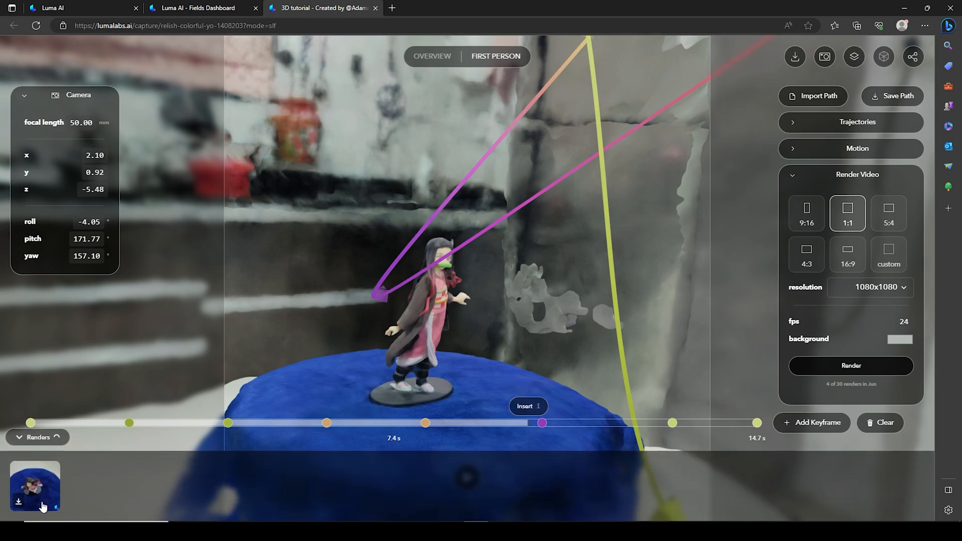
left_click(36, 486)
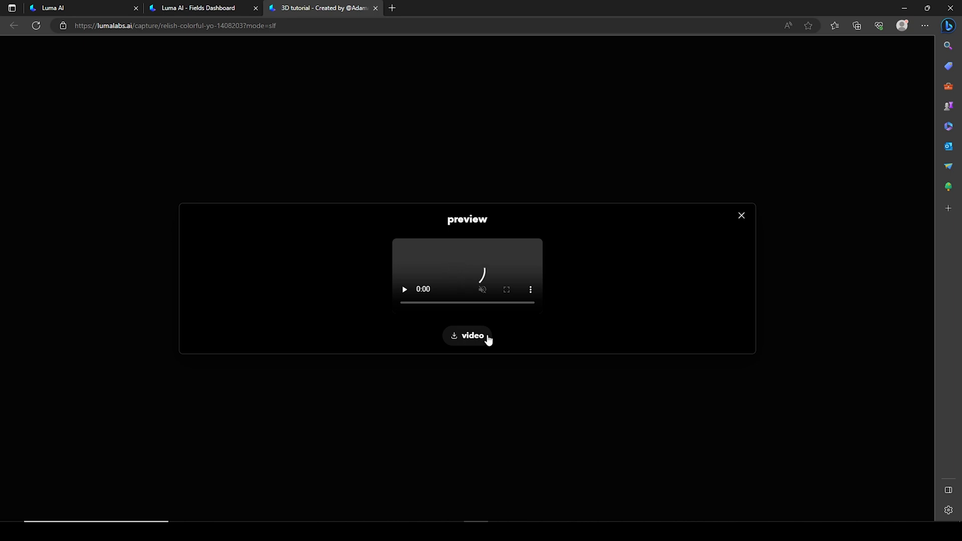